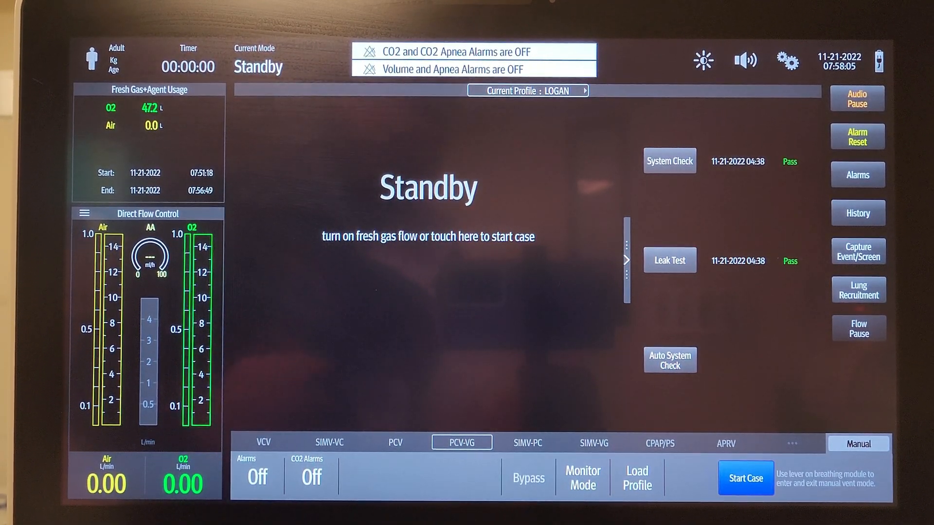
Start a case from Standby so live CO2, pressure and flow waveforms appear.
{"action": "left_click", "coordinate": [745, 477]}
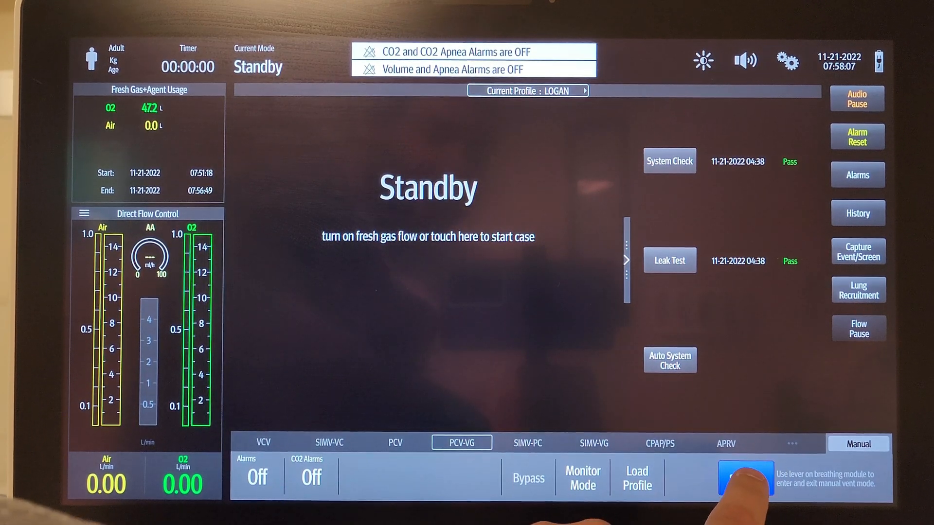
{"action": "left_click", "coordinate": [744, 477]}
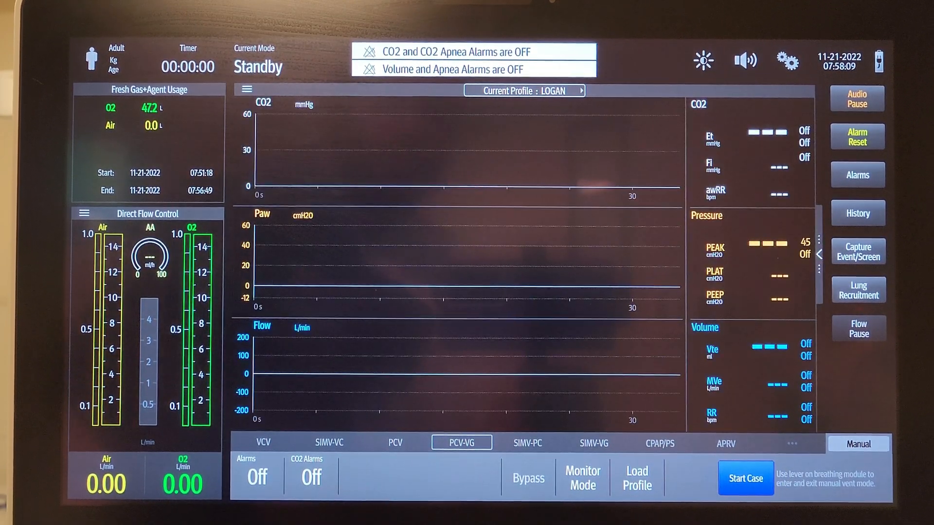
{"action": "left_click", "coordinate": [745, 478]}
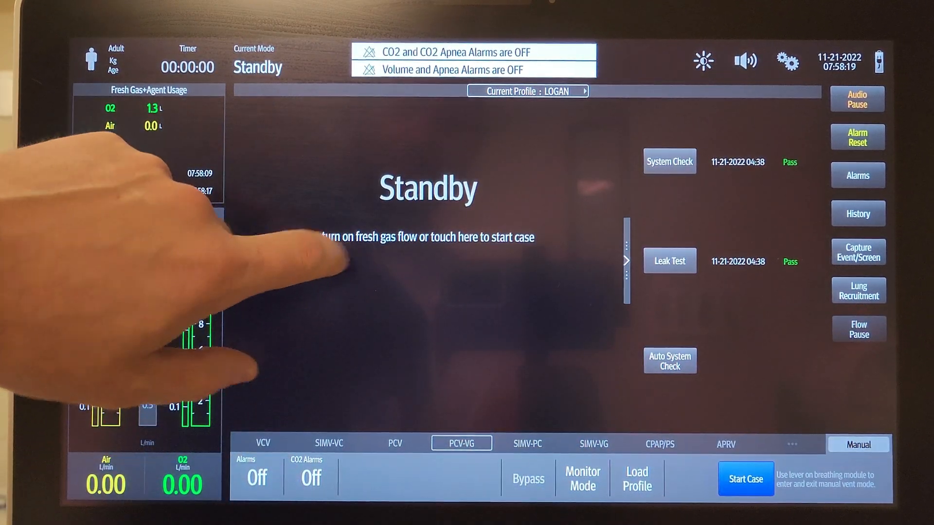
Start the case from Standby for Manual mode with O2 at 10.0 L/min.
{"action": "left_click", "coordinate": [426, 237]}
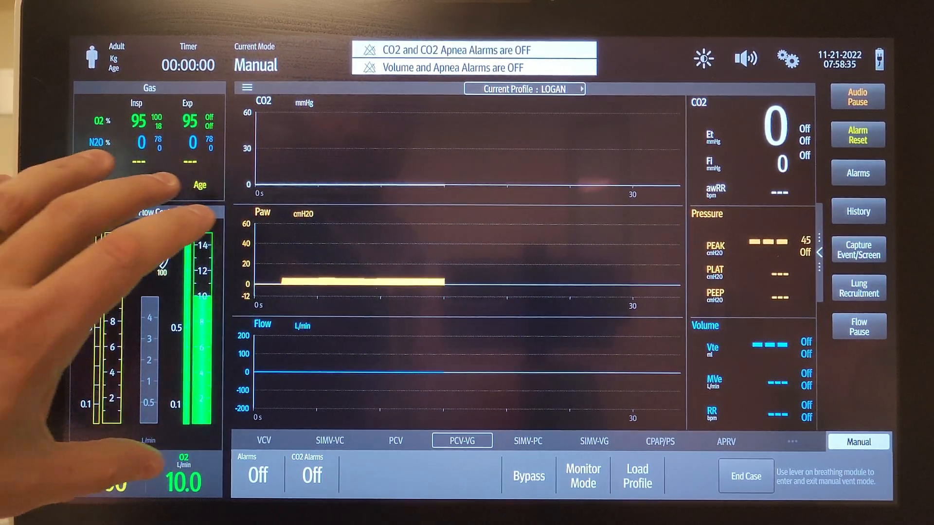
In Fresh Gas Control under Direct Flow, choose N2O as the balance gas.
{"action": "left_click", "coordinate": [84, 211]}
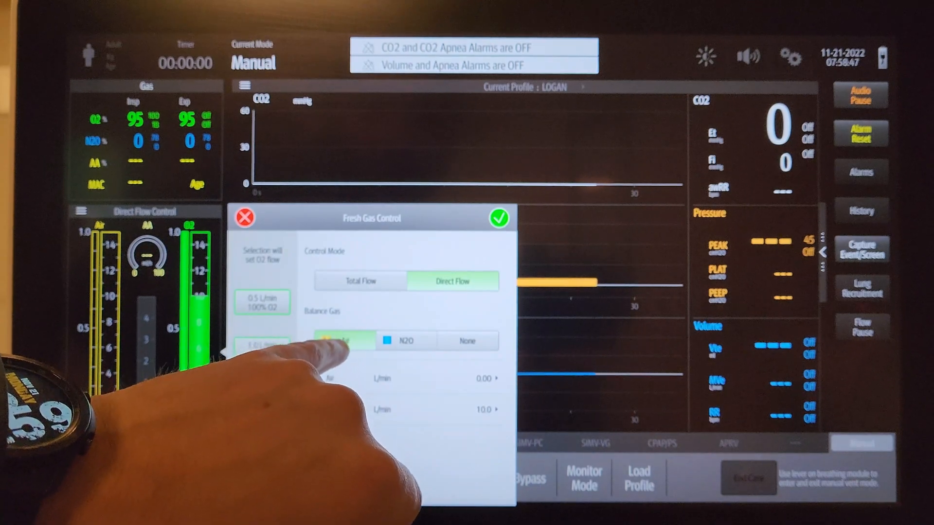
{"action": "left_click", "coordinate": [405, 341]}
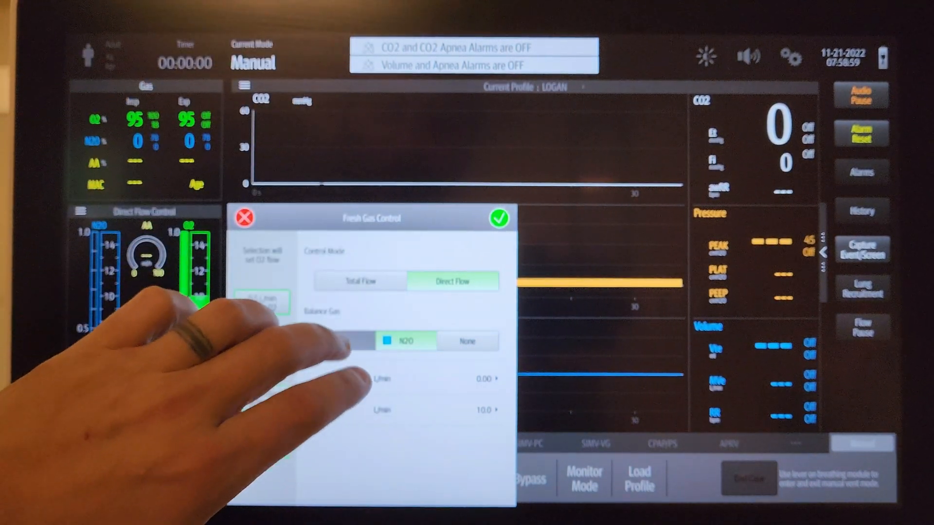
{"action": "left_click", "coordinate": [345, 340]}
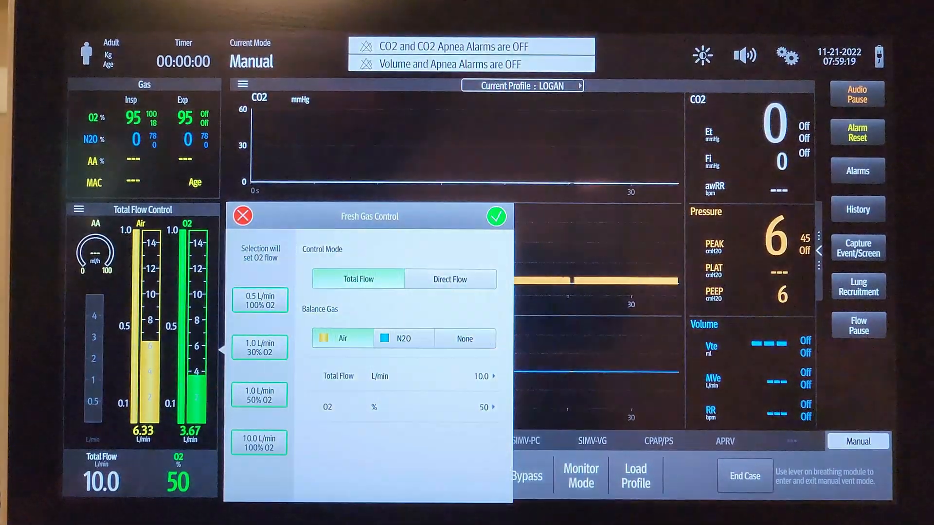
Select Total Flow with Air balance at 10.0 L/min and 50% oxygen.
{"action": "left_click", "coordinate": [496, 216]}
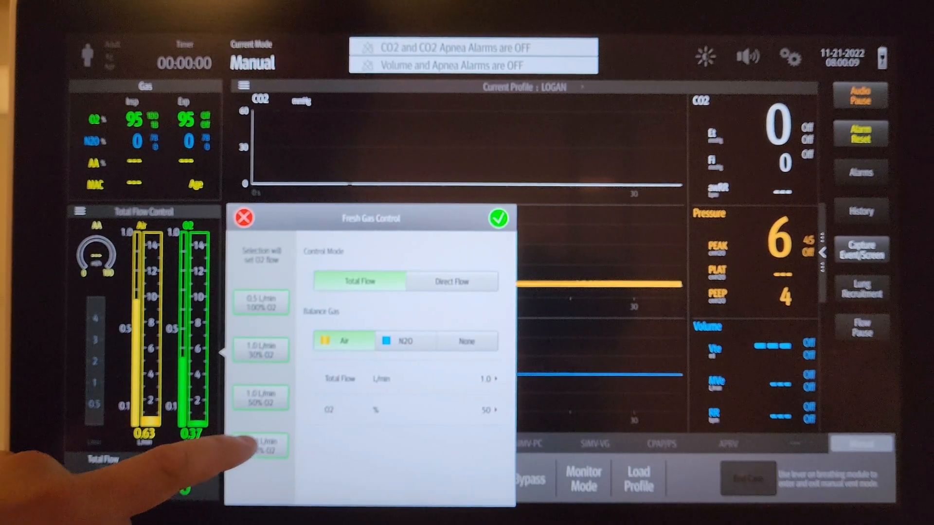
Apply the 1.0 L/min, 50% O2 quick-flow preset for total flow.
{"action": "left_click", "coordinate": [498, 216]}
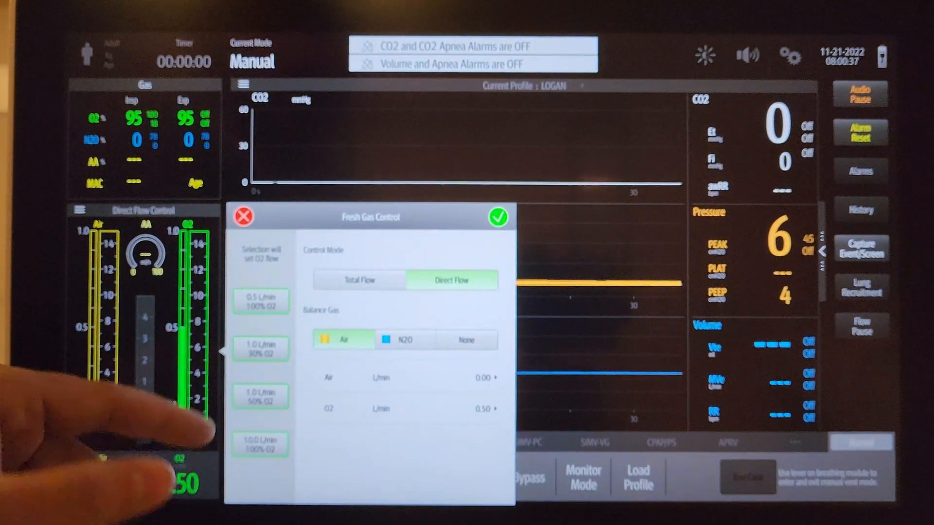
Accept Direct Flow at 0.50 L/min oxygen with no air and close Fresh Gas Control.
{"action": "left_click", "coordinate": [499, 217]}
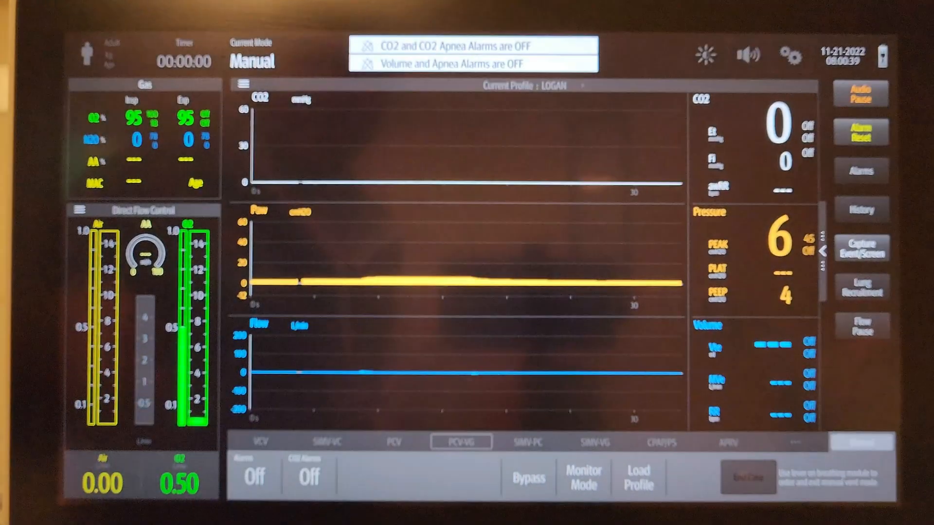